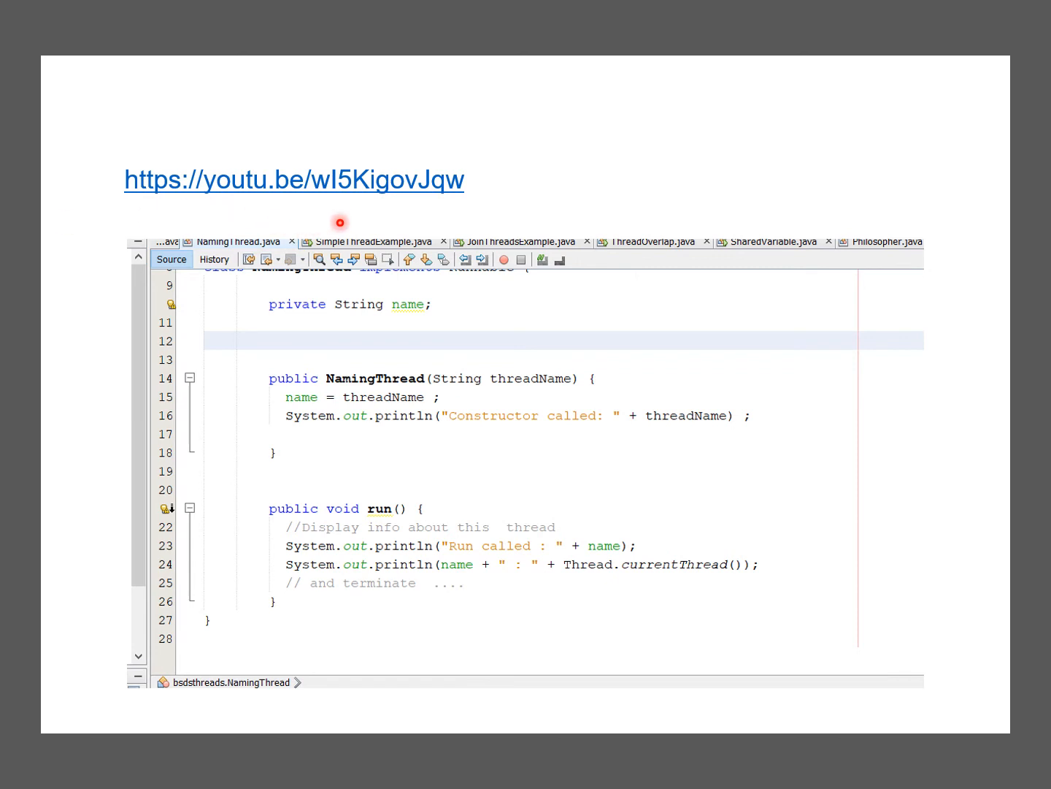
{"action": "mouse_move", "coordinate": [457, 499]}
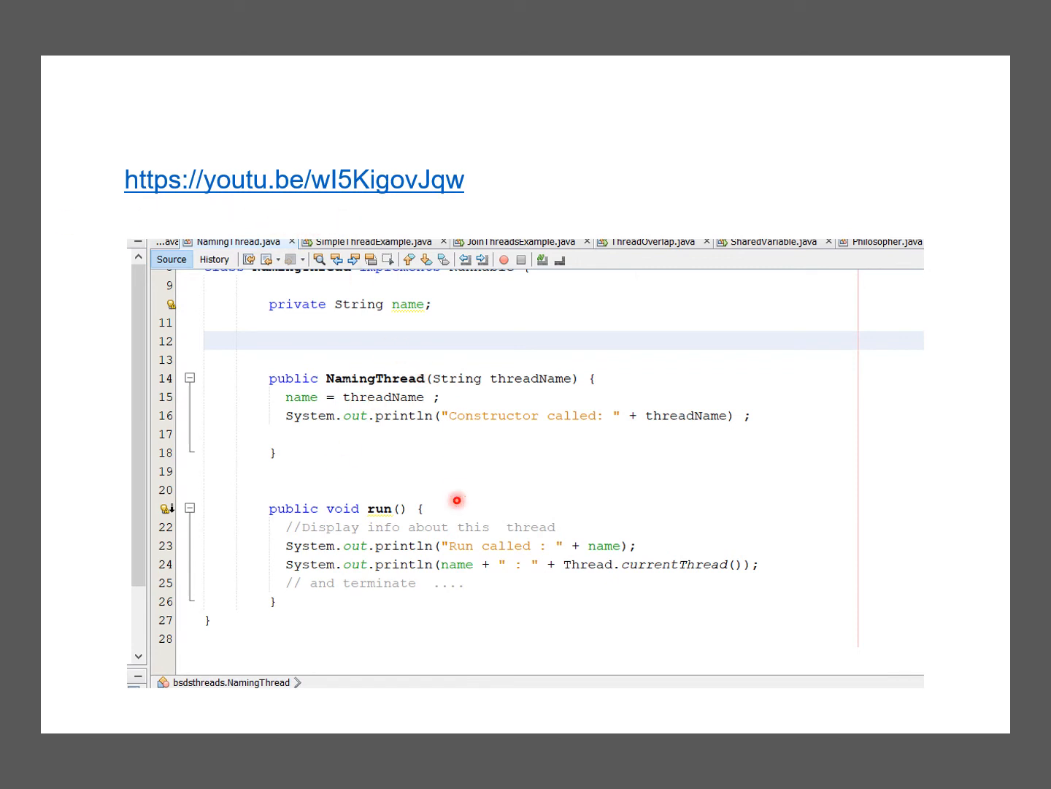
{"action": "mouse_move", "coordinate": [506, 499]}
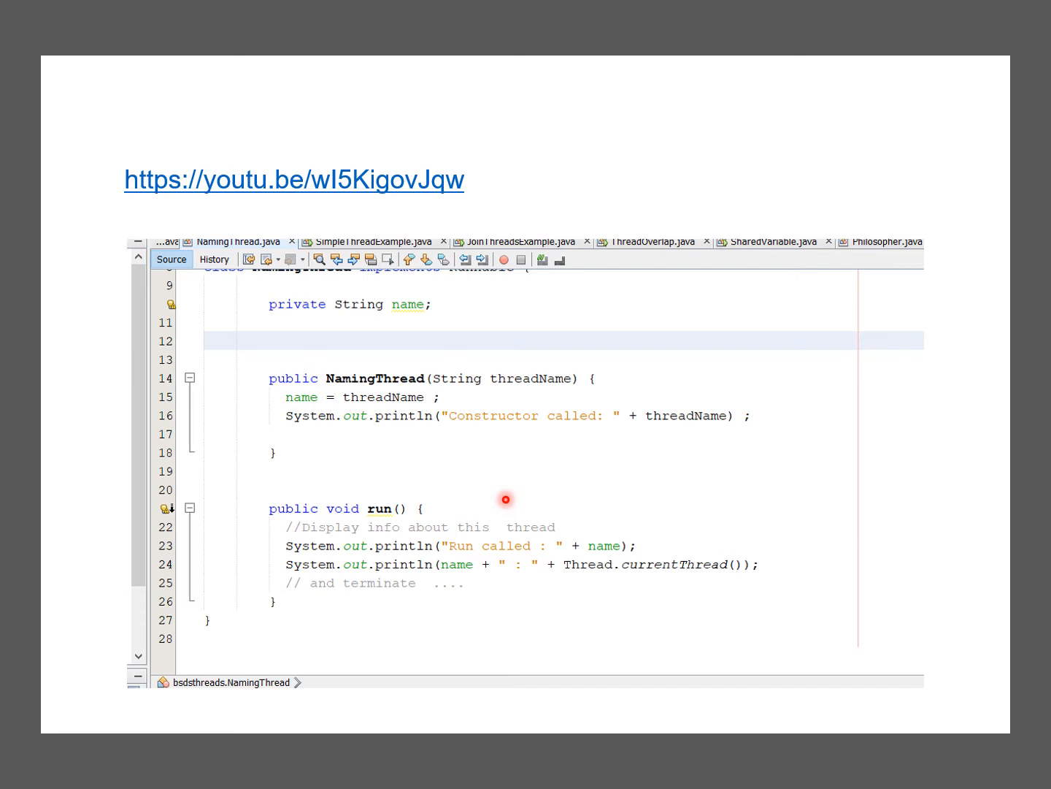
{"action": "mouse_move", "coordinate": [544, 458]}
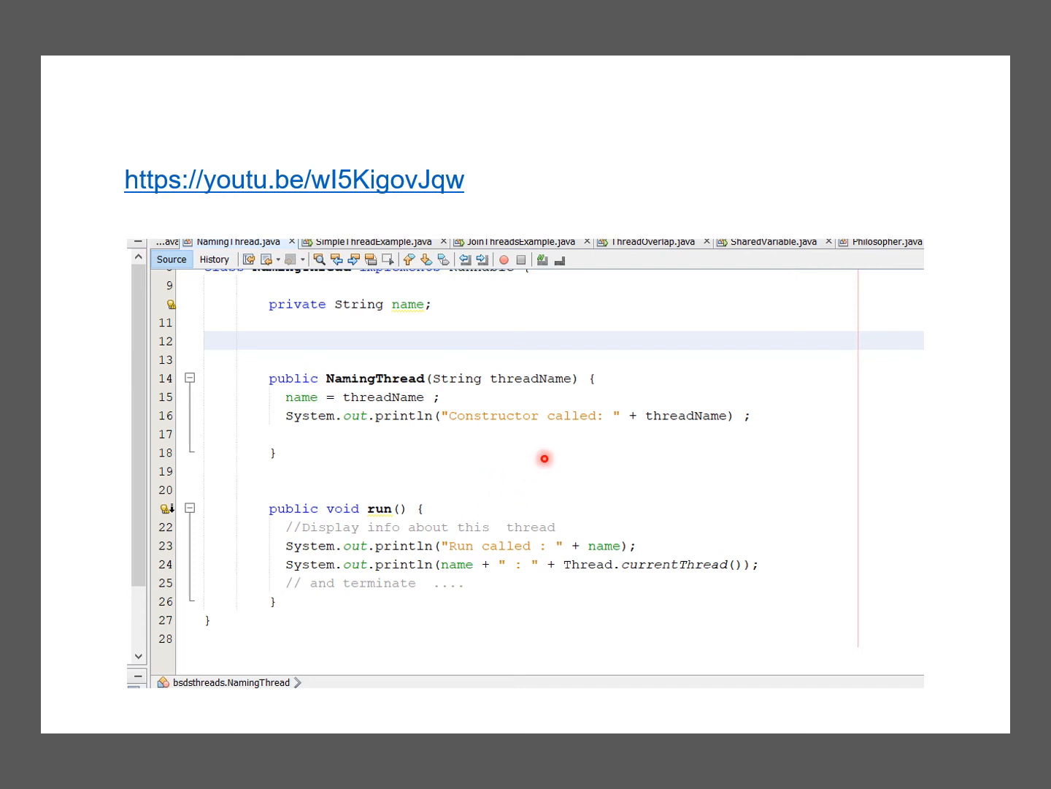